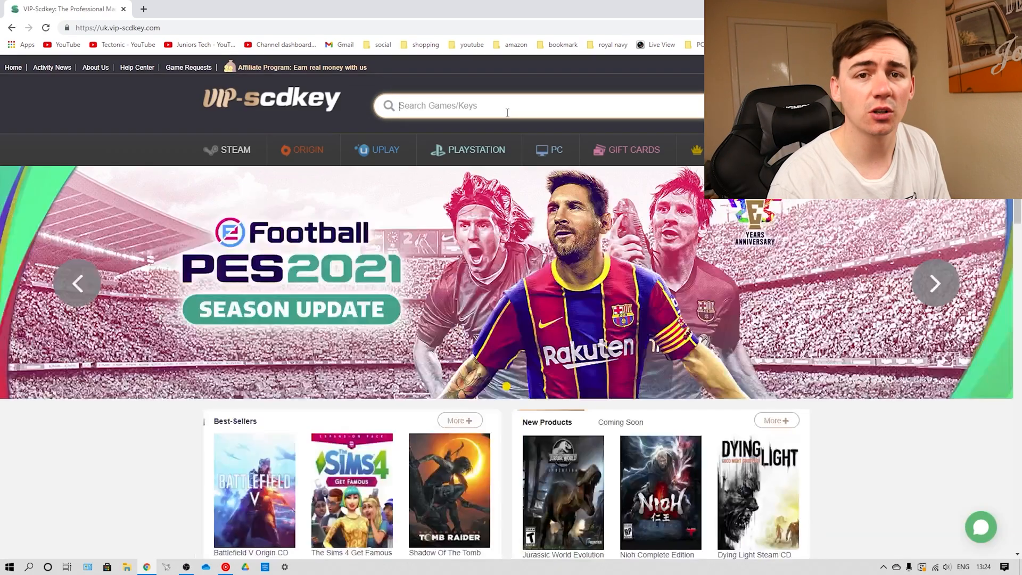
Step: Search for Windows 10 and go to the Microsoft Windows 10 Pro OEM KEY GLOBAL product page
{"action": "type", "text": "windows 10"}
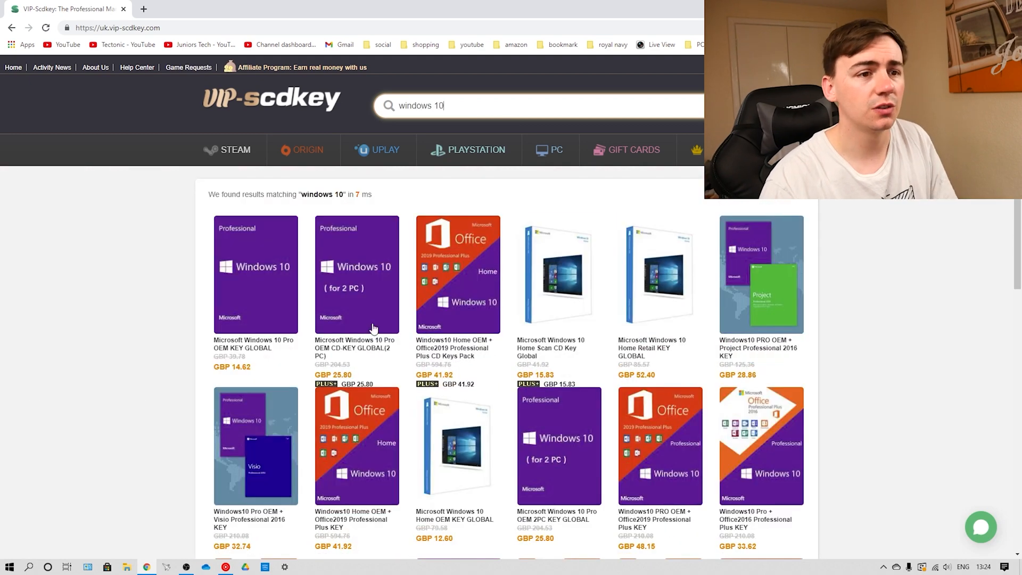
{"action": "mouse_move", "coordinate": [274, 327]}
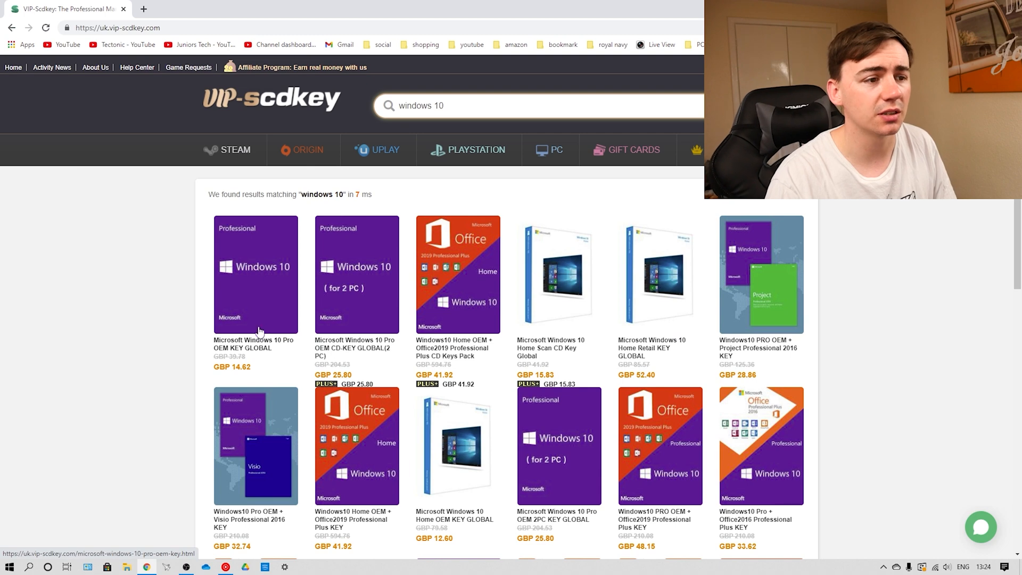
{"action": "mouse_move", "coordinate": [247, 286]}
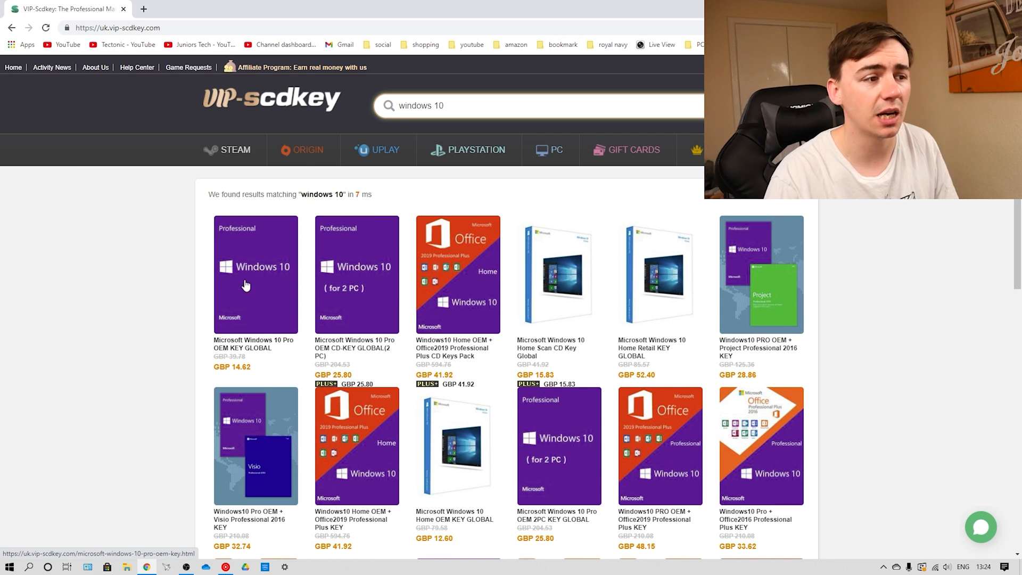
{"action": "left_click", "coordinate": [247, 281]}
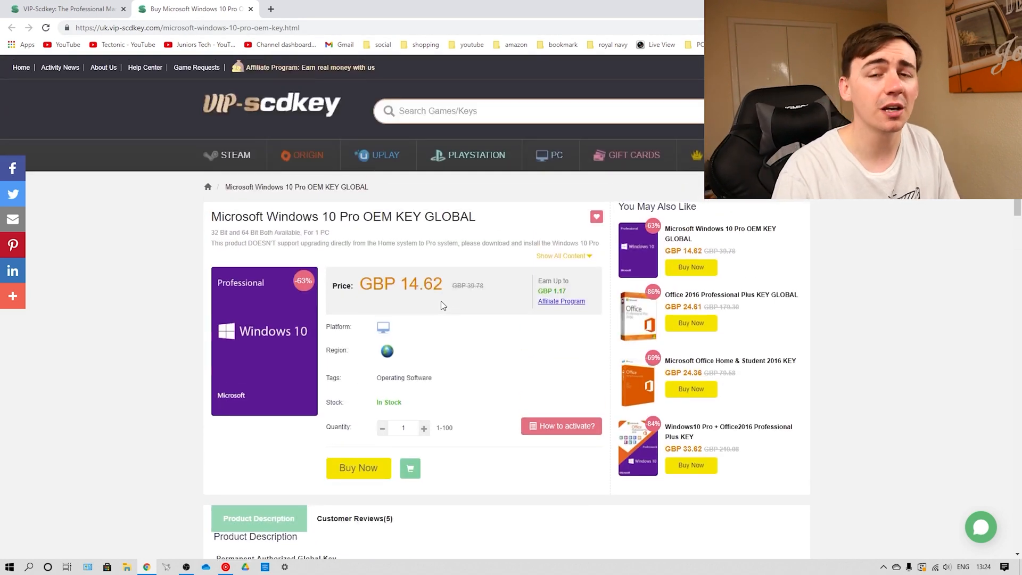
Step: Buy the key and apply promo code JT20, lowering the total to GBP 11.70
{"action": "left_click", "coordinate": [357, 468]}
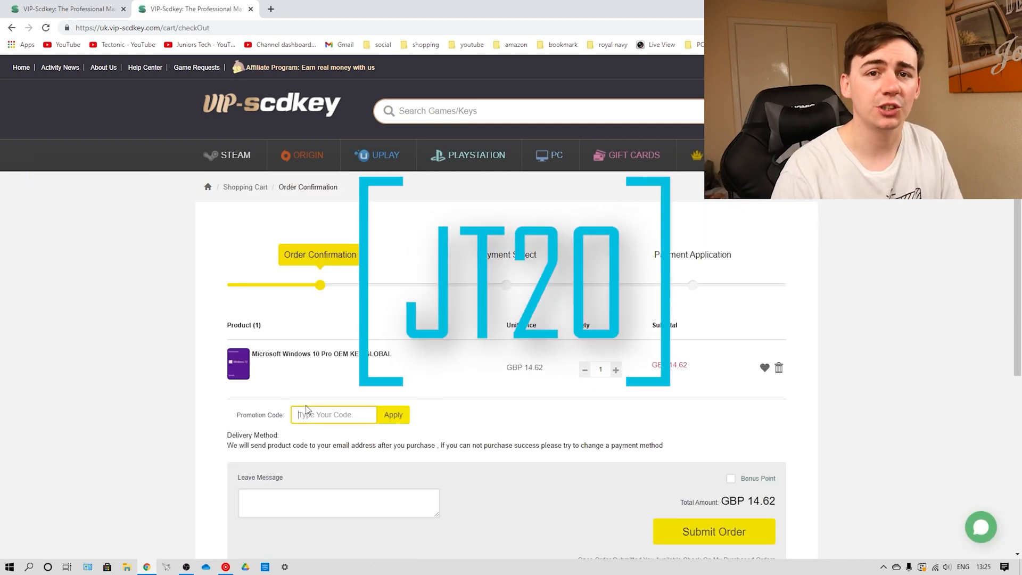
{"action": "type", "text": "JT20"}
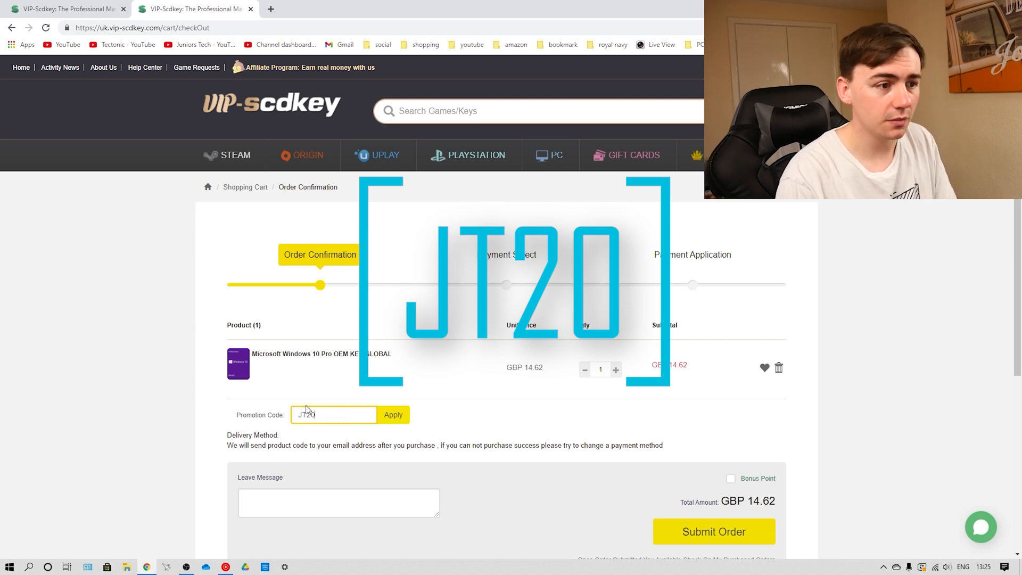
{"action": "left_click", "coordinate": [393, 414]}
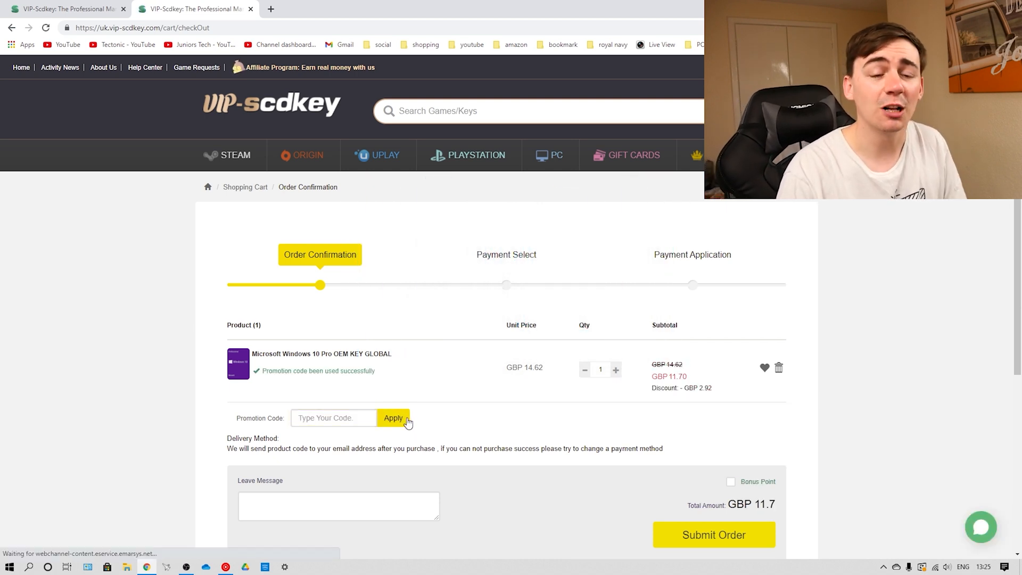
{"action": "mouse_move", "coordinate": [413, 420]}
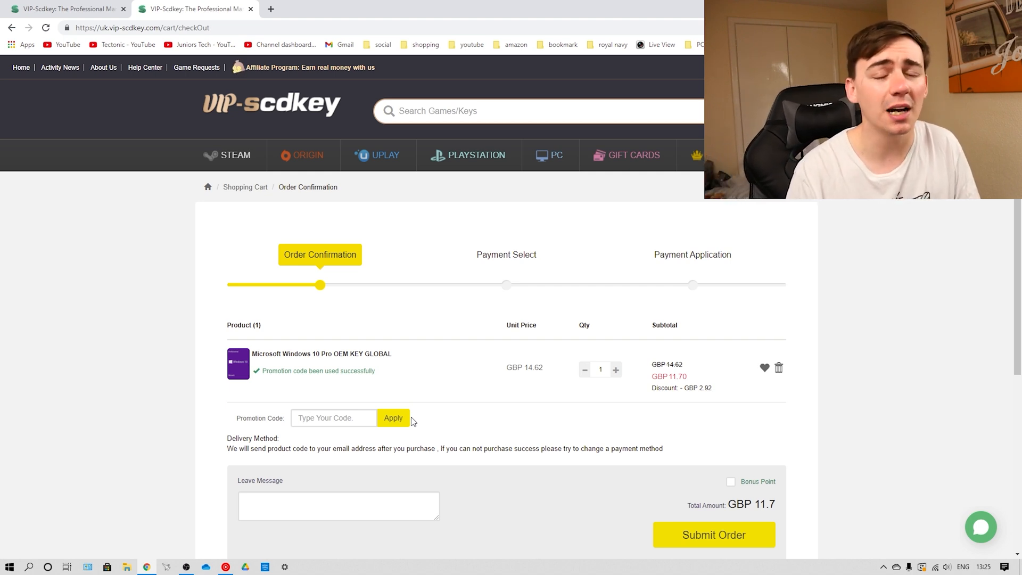
{"action": "mouse_move", "coordinate": [682, 407]}
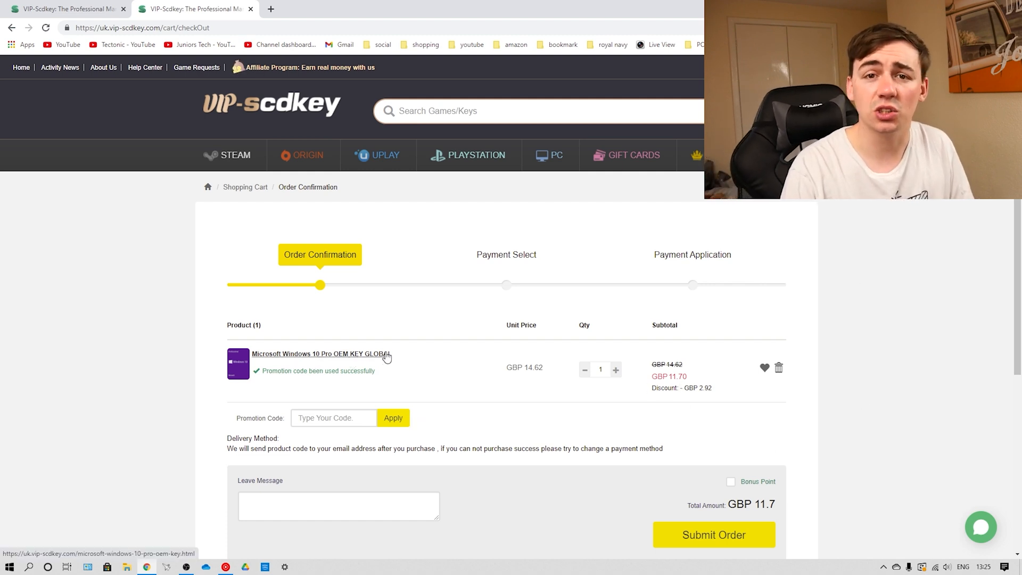
{"action": "mouse_move", "coordinate": [703, 519]}
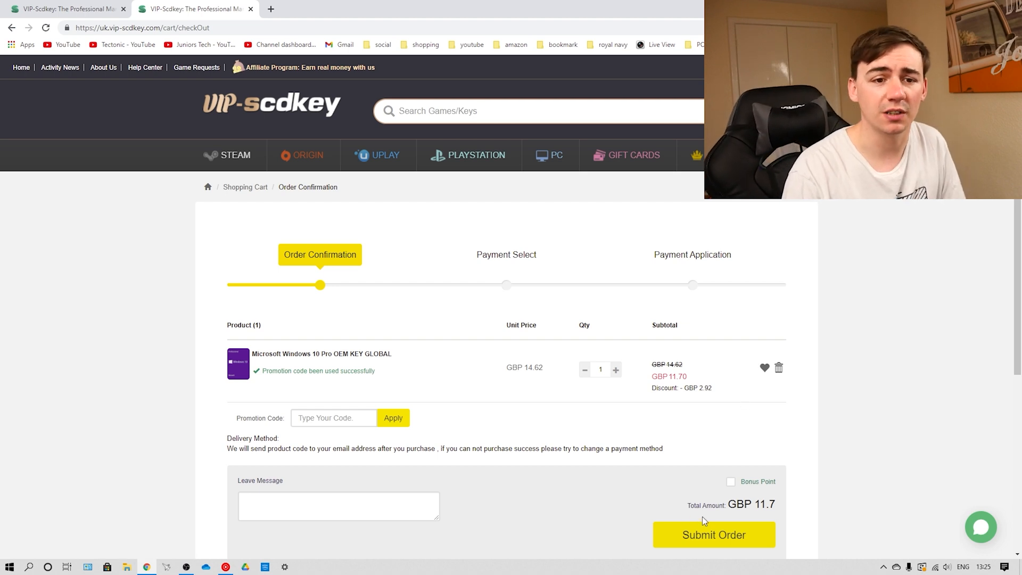
Step: Submit the GBP 11.70 order and pay for it via PayPal
{"action": "left_click", "coordinate": [714, 534]}
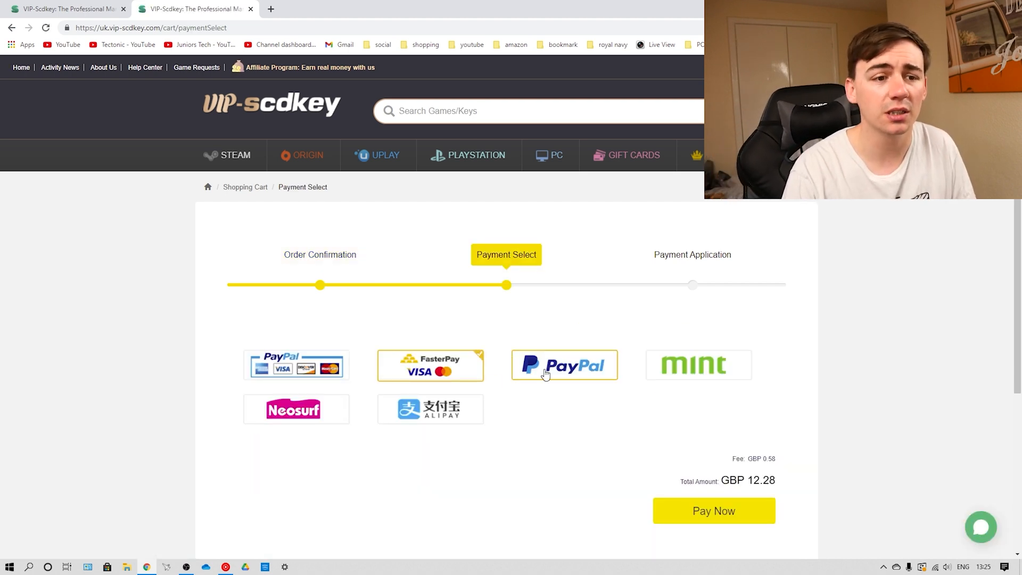
{"action": "left_click", "coordinate": [713, 511]}
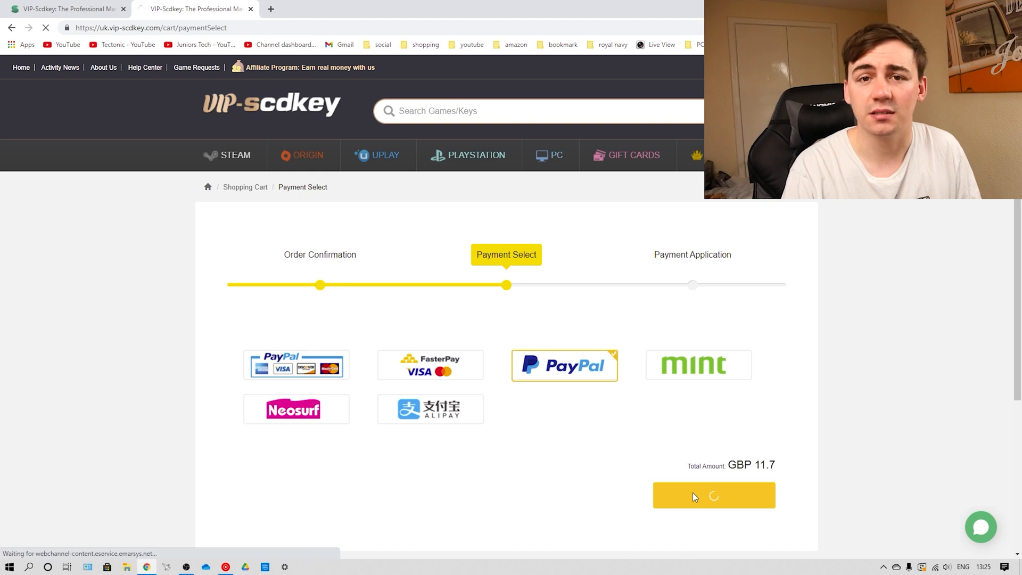
{"action": "left_click", "coordinate": [695, 495]}
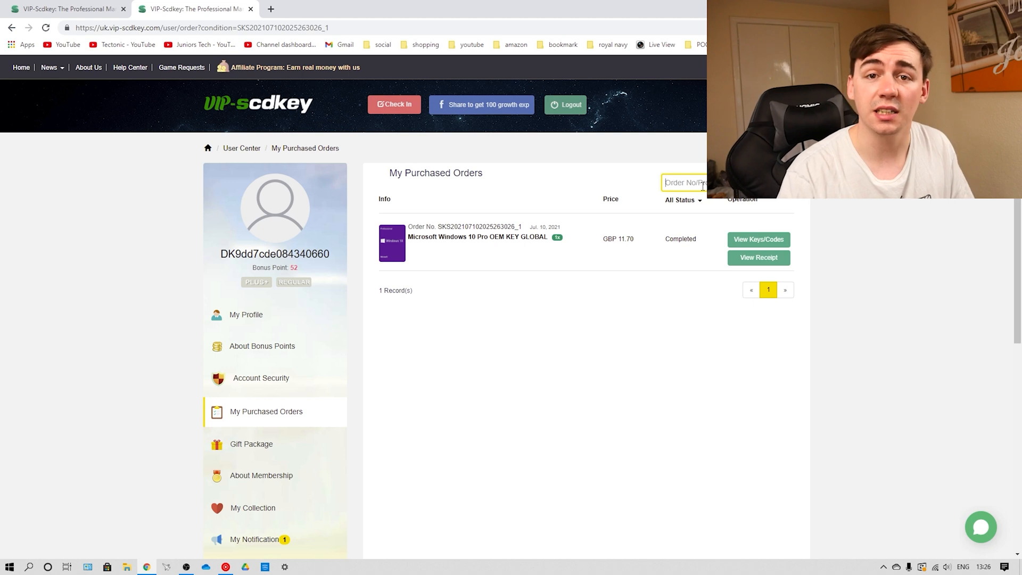
{"action": "mouse_move", "coordinate": [757, 243]}
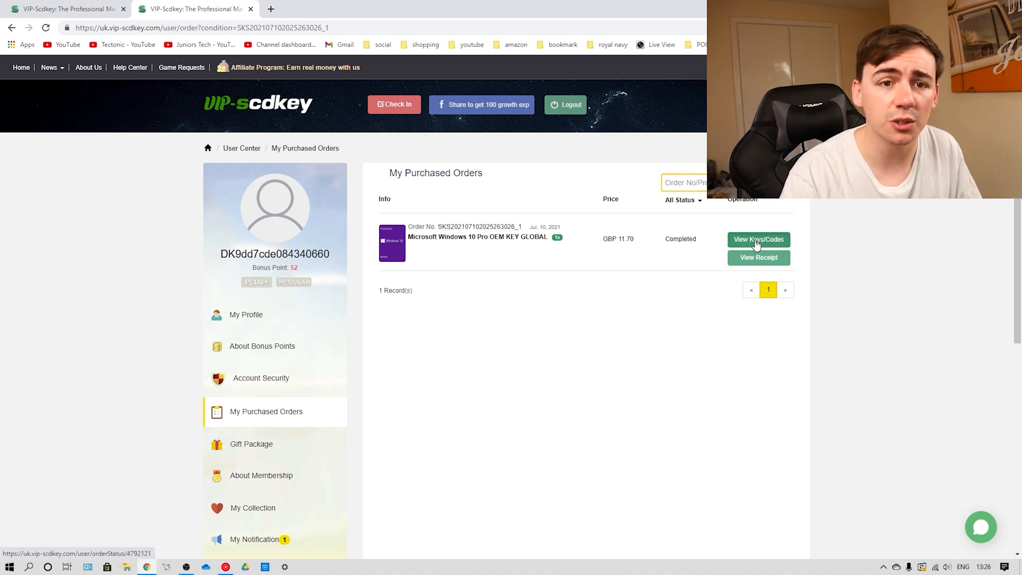
Step: Reveal the purchased Windows 10 Pro key from My Purchased Orders, then search for Settings
{"action": "left_click", "coordinate": [758, 240]}
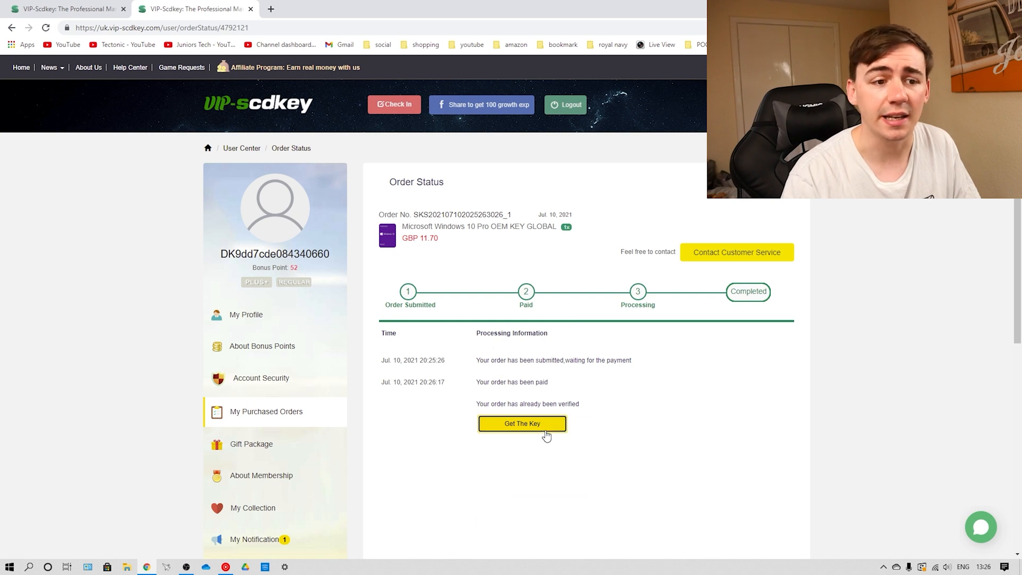
{"action": "left_click", "coordinate": [522, 424]}
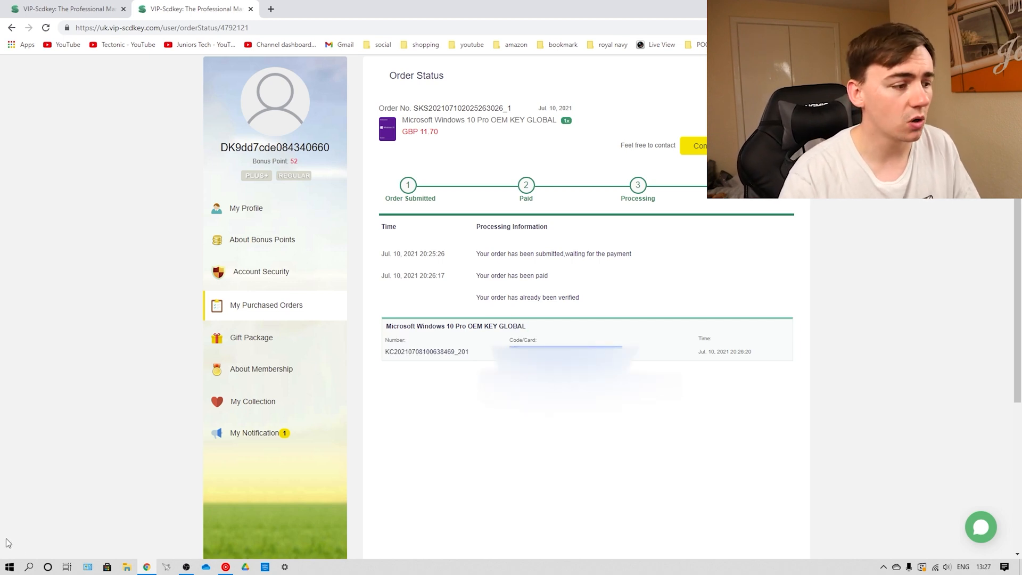
{"action": "type", "text": "settings"}
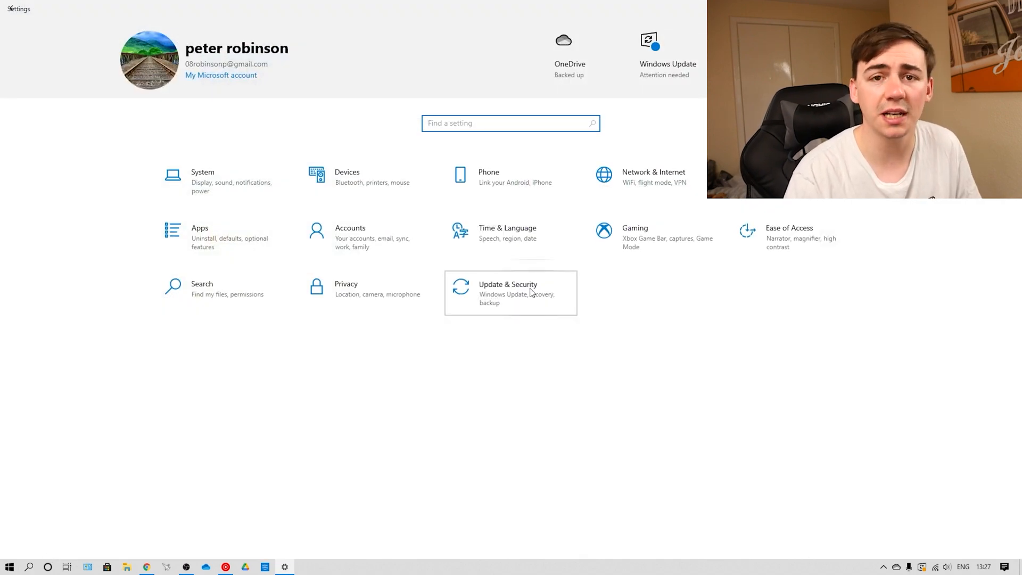
Step: Go to Update & Security > Activation and start changing the product key
{"action": "left_click", "coordinate": [530, 294]}
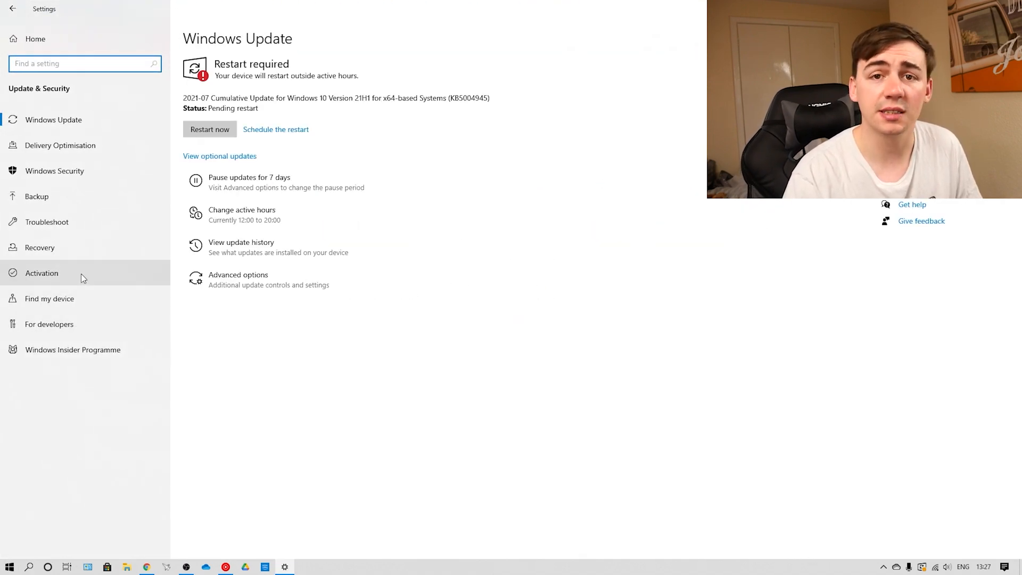
{"action": "left_click", "coordinate": [41, 272]}
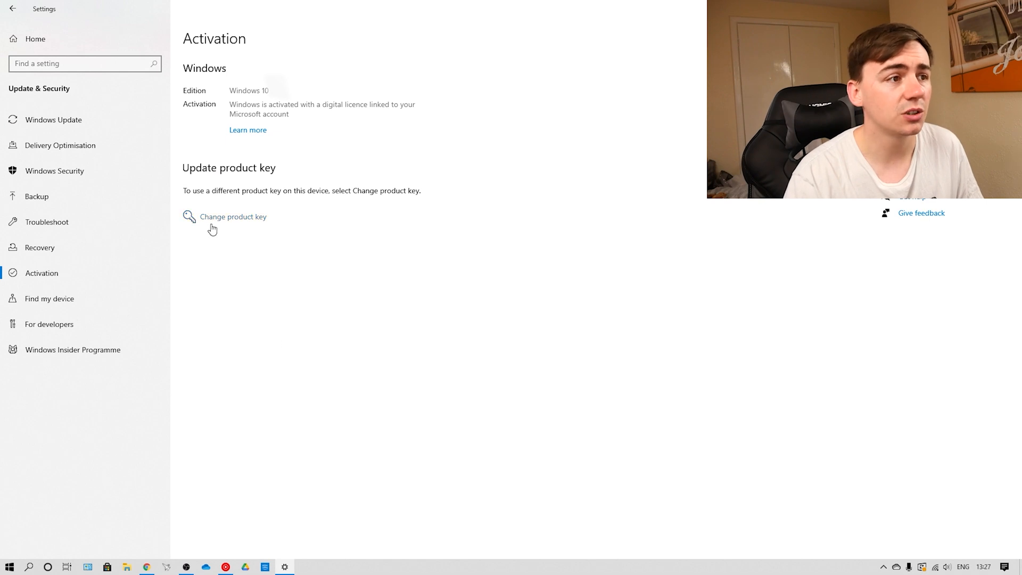
{"action": "left_click", "coordinate": [233, 217]}
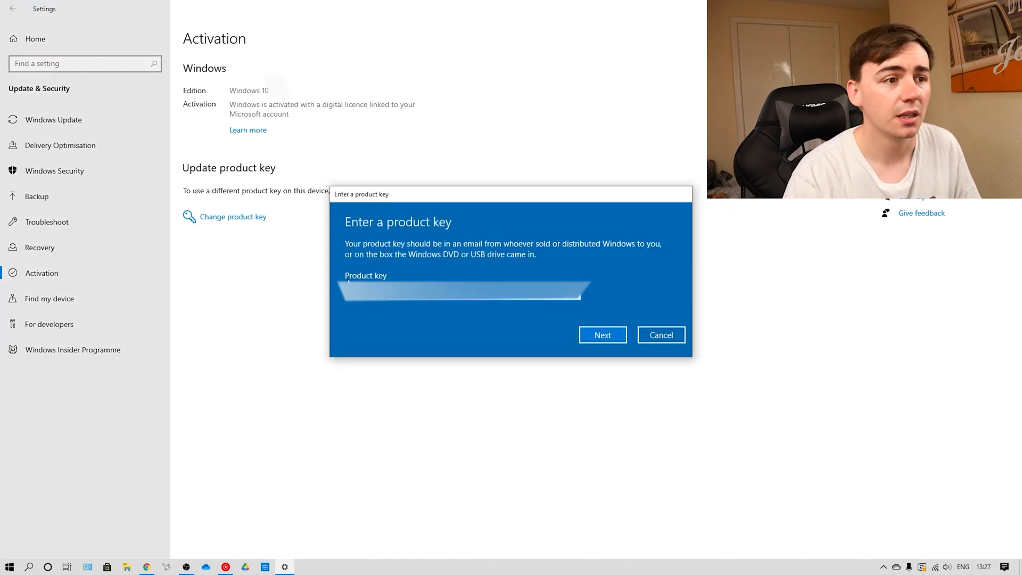
{"action": "mouse_move", "coordinate": [466, 327]}
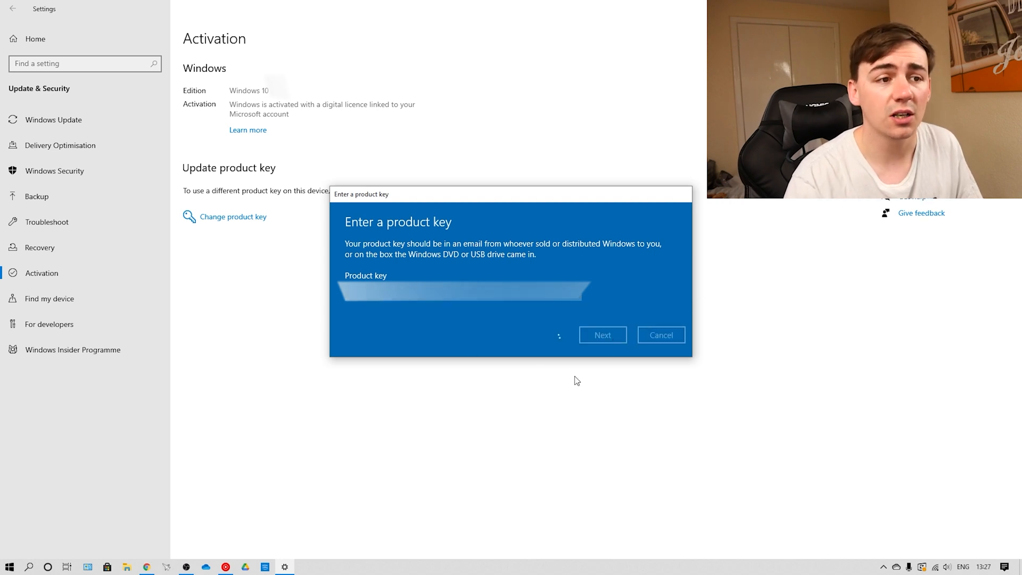
{"action": "mouse_move", "coordinate": [662, 270]}
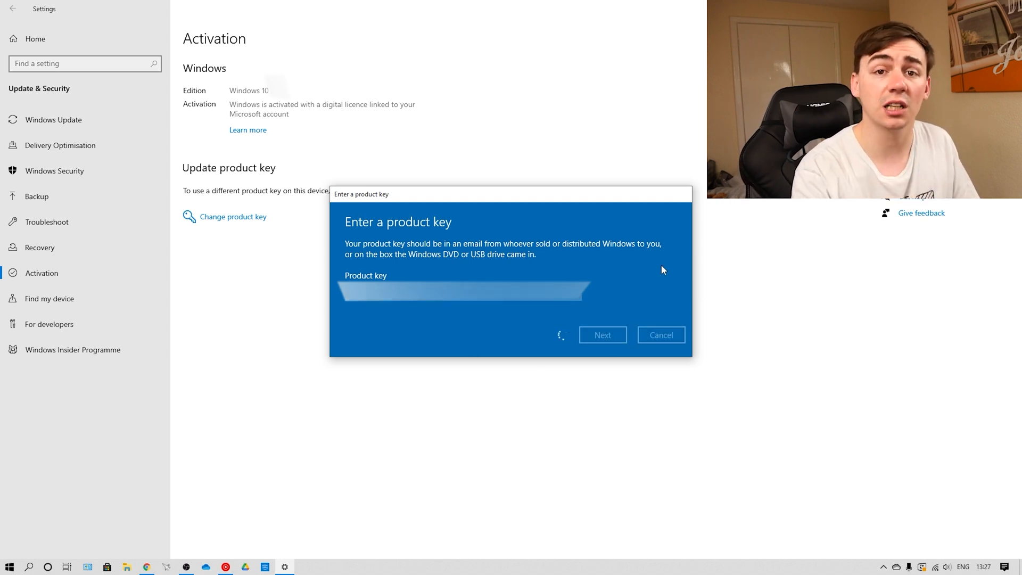